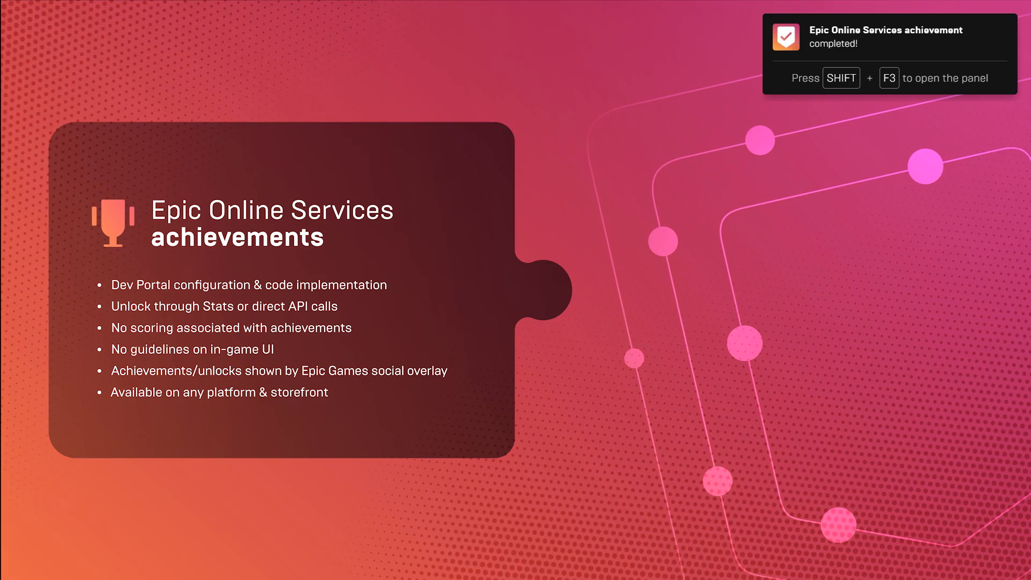
- Switch to Epic Games Store achievements setup, expand step 2 and generate the sandboxes and deployments
key("shift+f3")
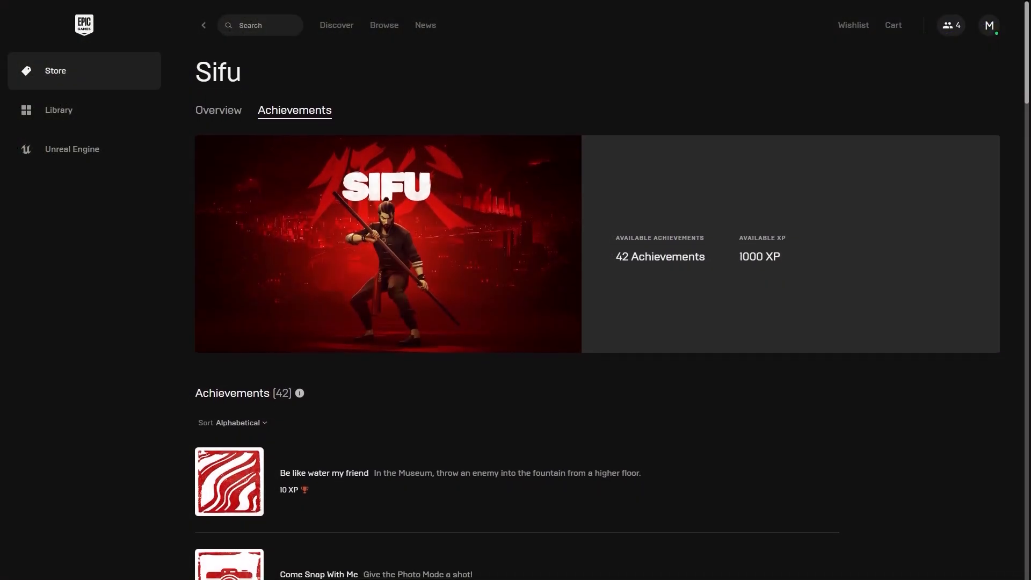
scroll("down", 3)
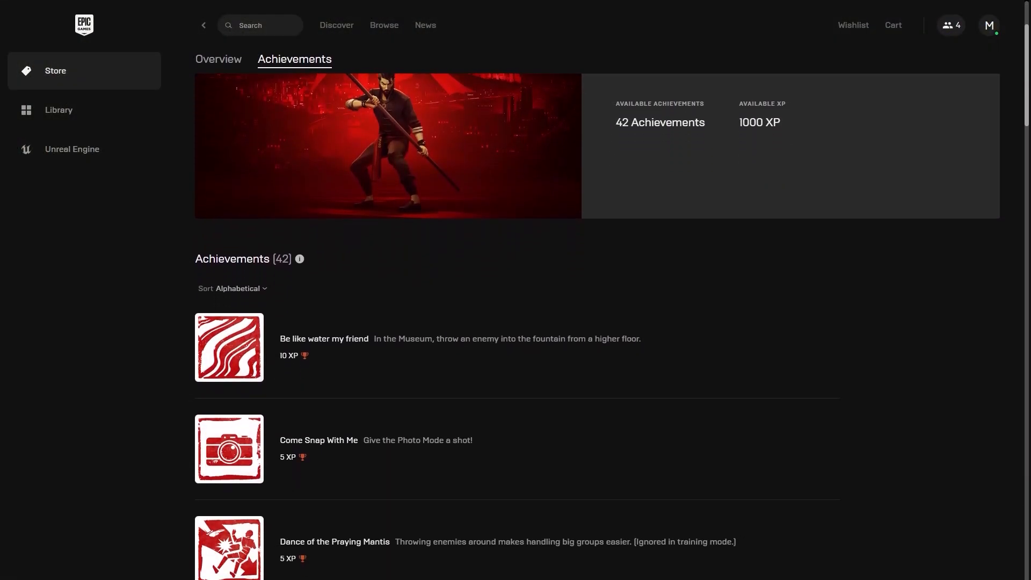
scroll("down", 3)
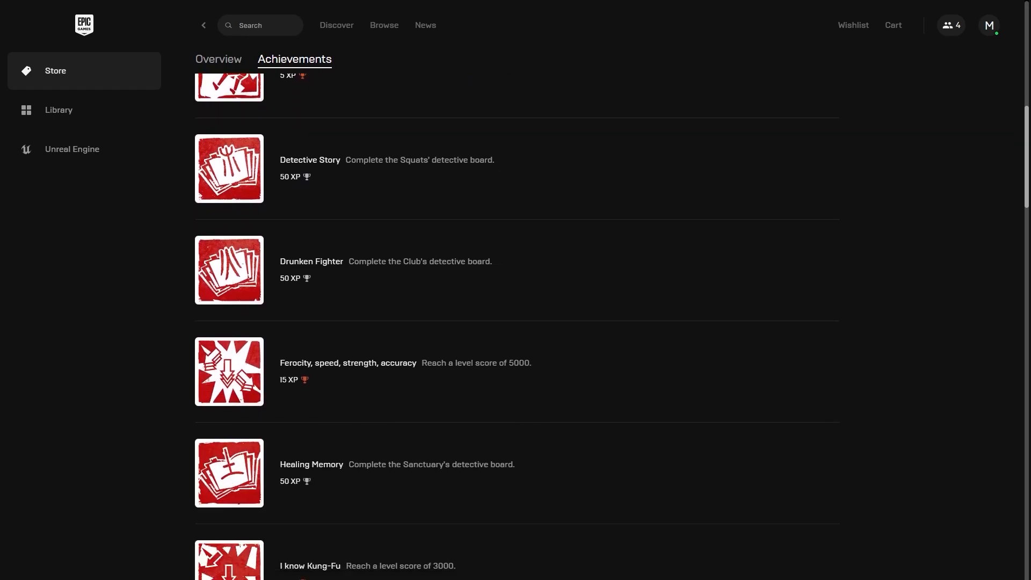
scroll("down", 3)
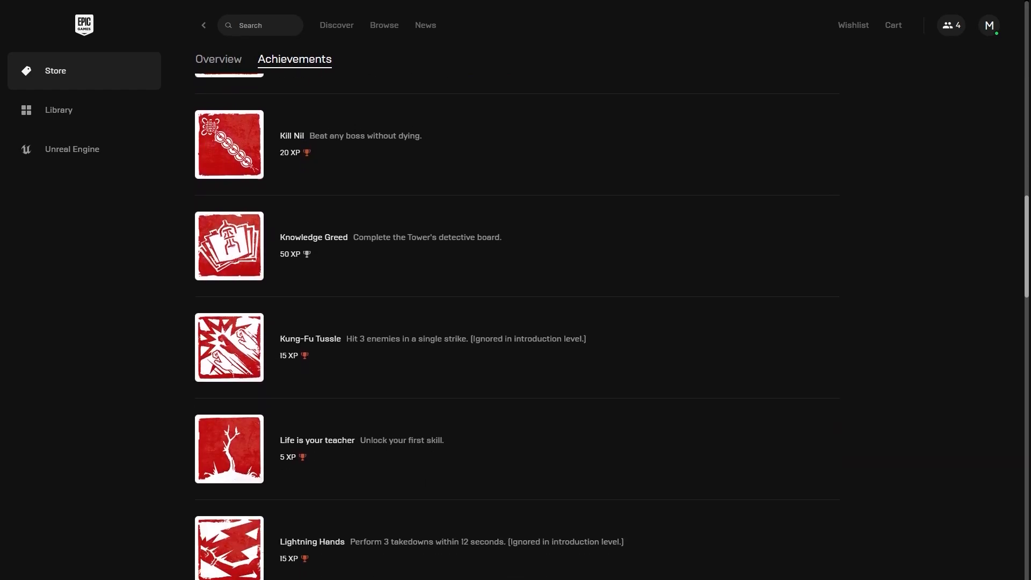
scroll("down", 3)
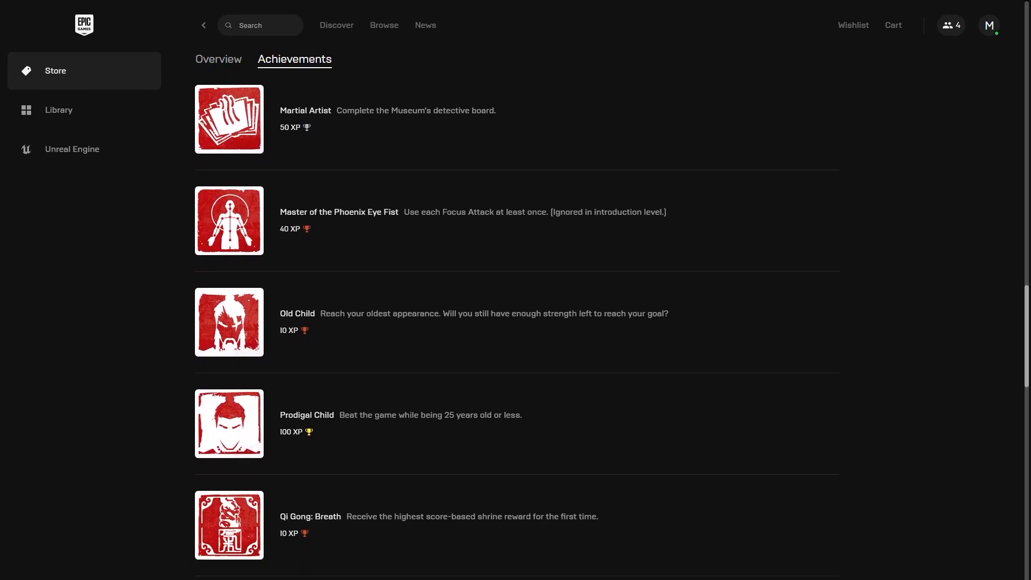
scroll("down", 3)
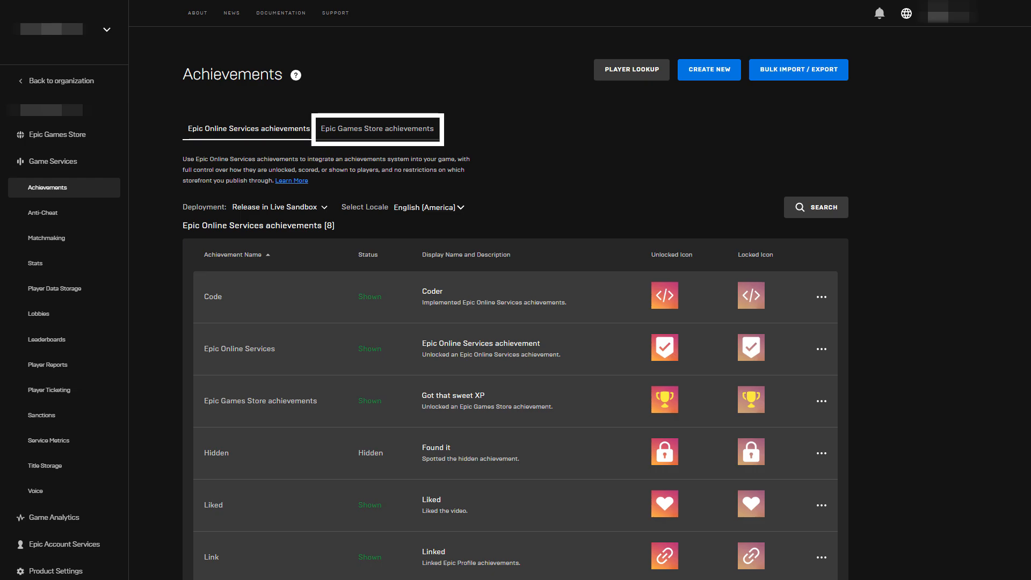
left_click(377, 128)
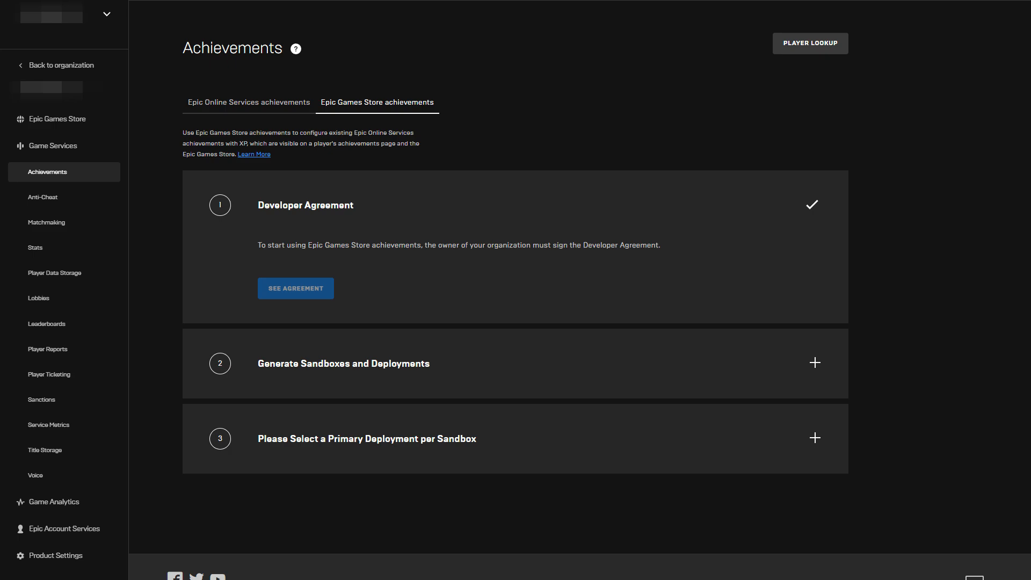
left_click(814, 362)
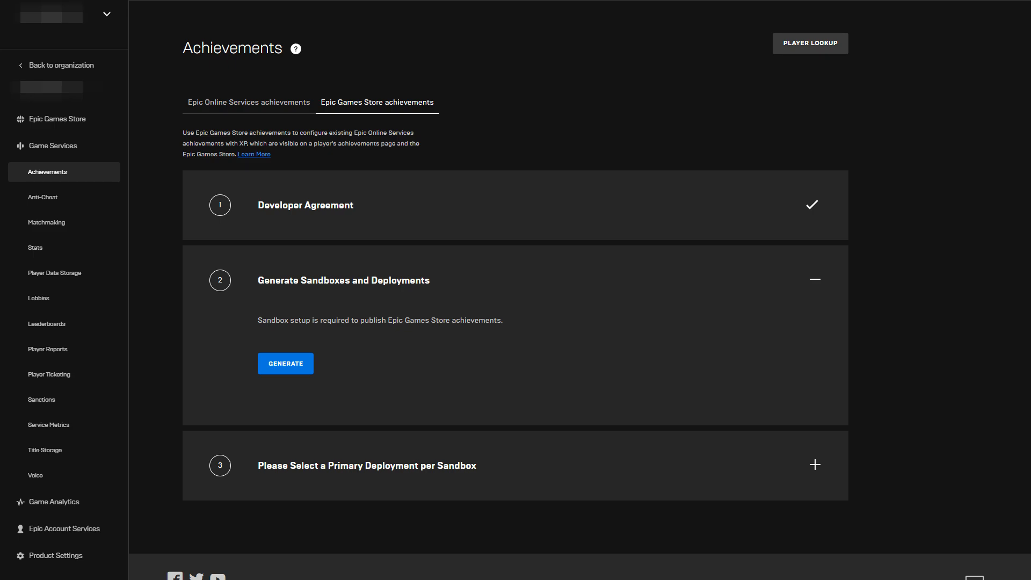
left_click(285, 363)
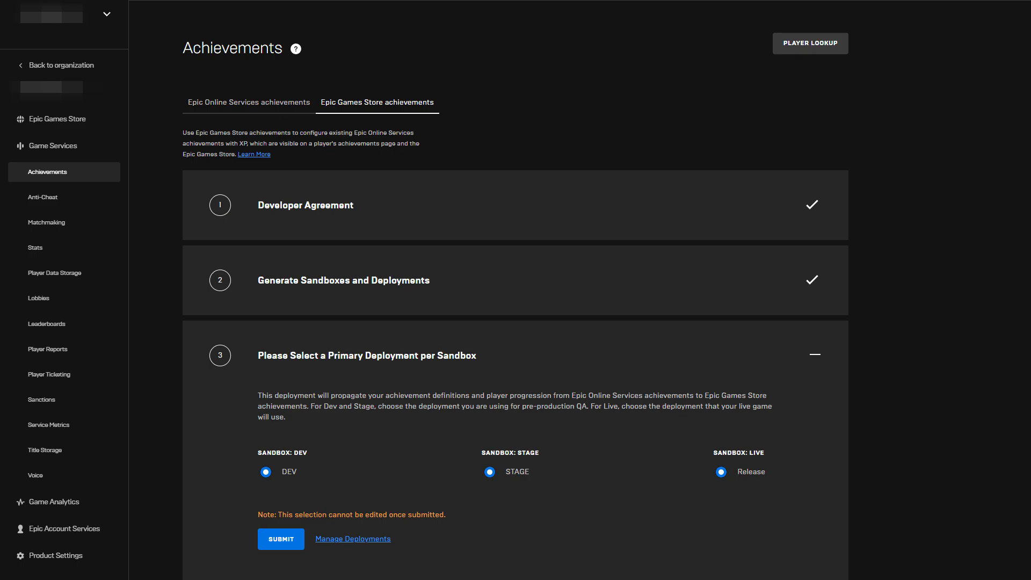
- Submit DEV, STAGE and Release as the primary deployment for each sandbox
left_click(248, 102)
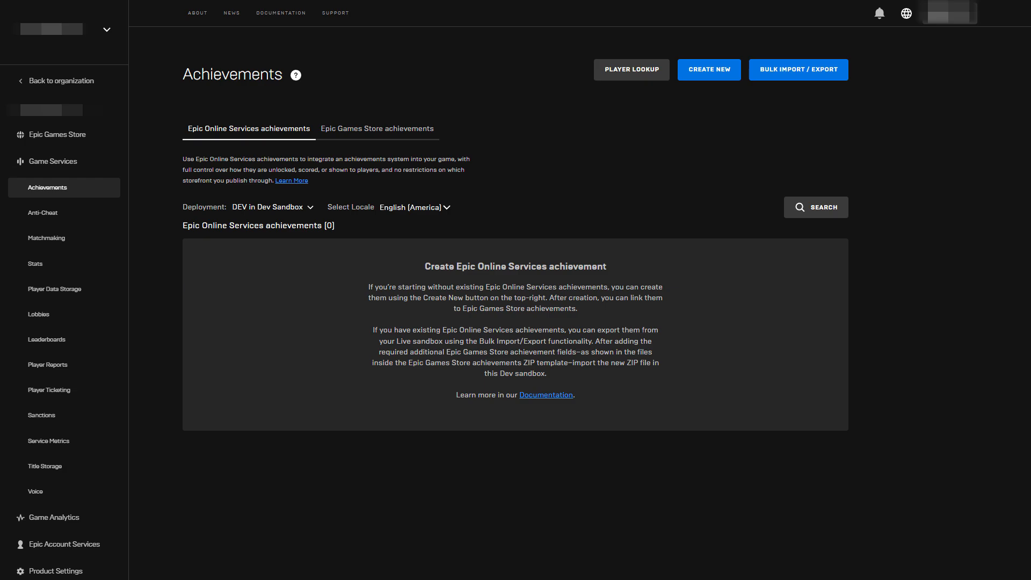
left_click(272, 206)
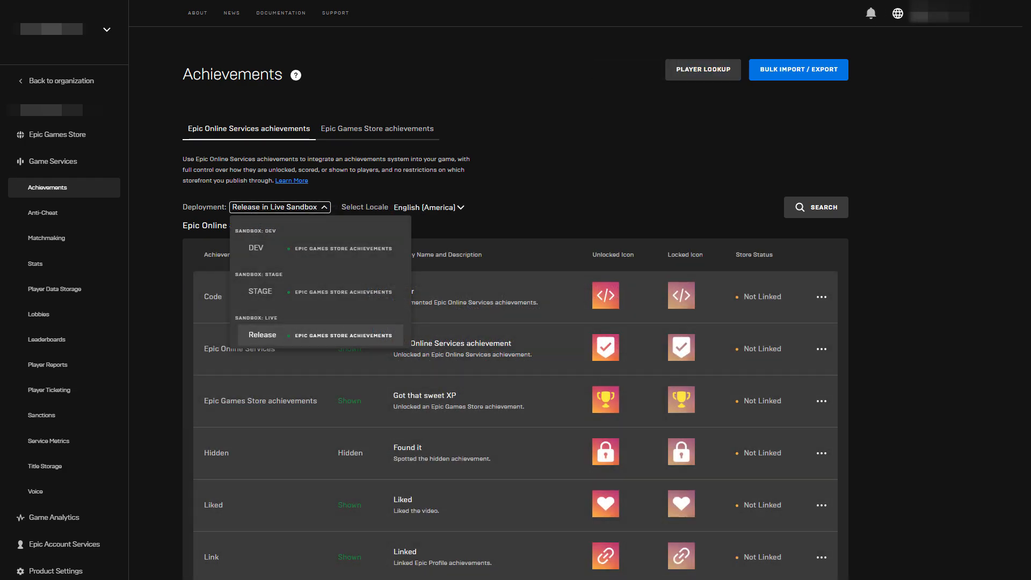
left_click(798, 70)
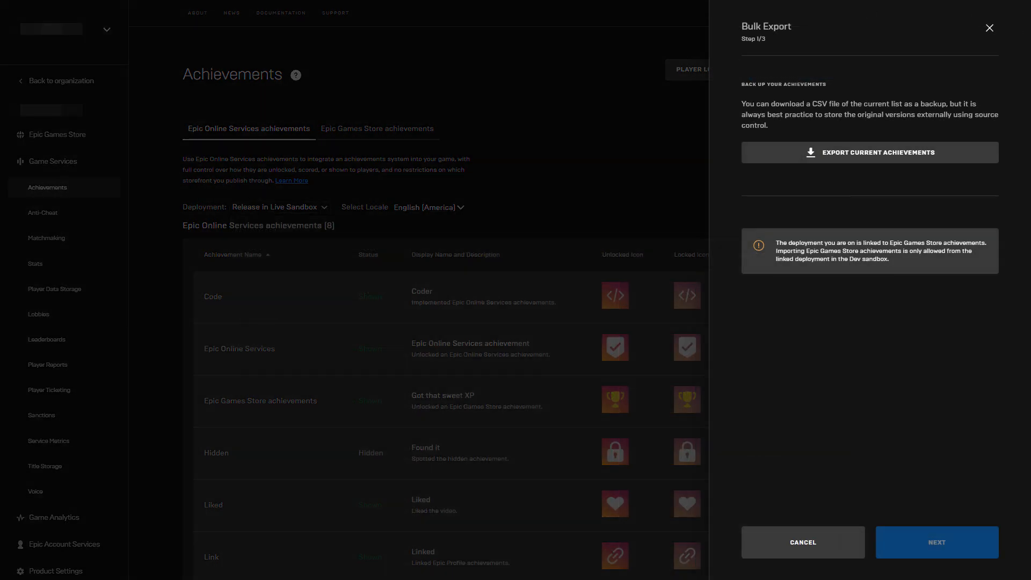
left_click(868, 152)
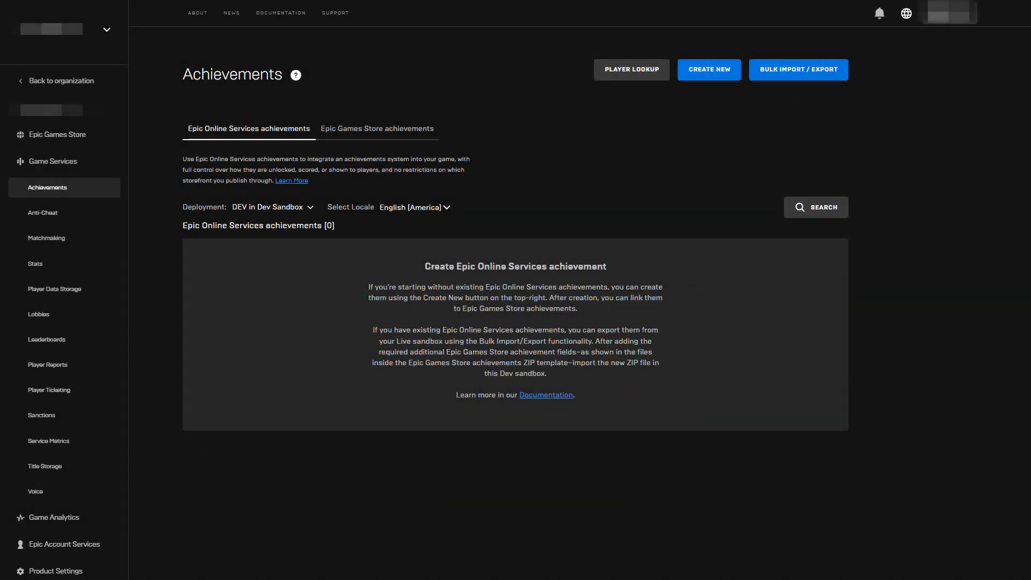
- Start a bulk import into DEV, acknowledge replacement and upload the achievements zip
left_click(797, 69)
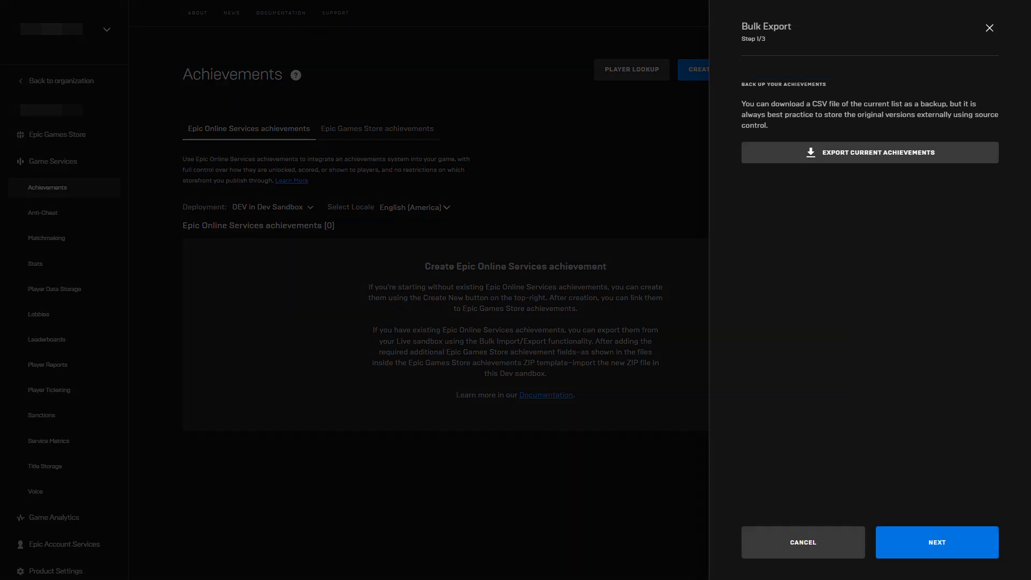
left_click(937, 542)
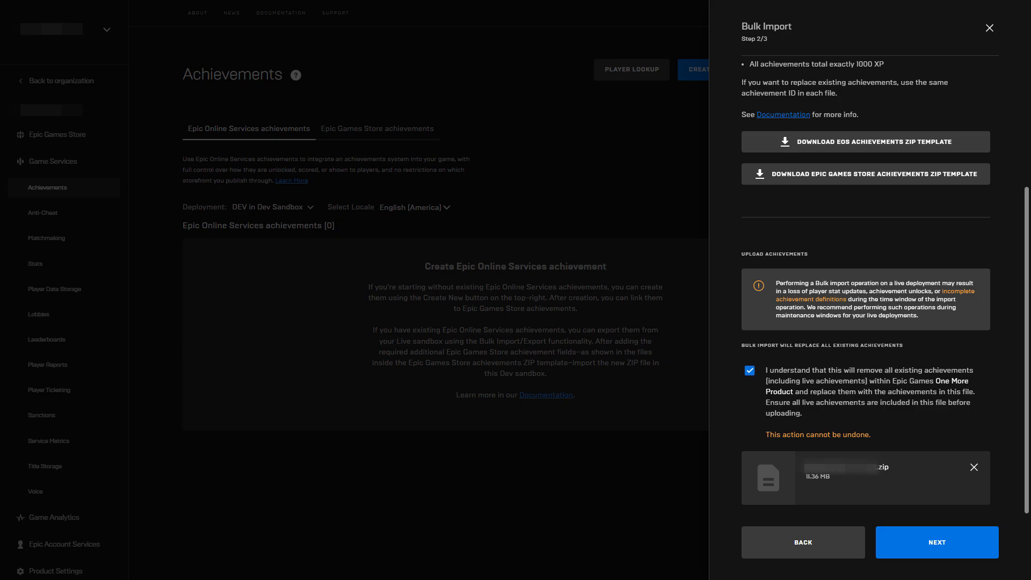
left_click(936, 541)
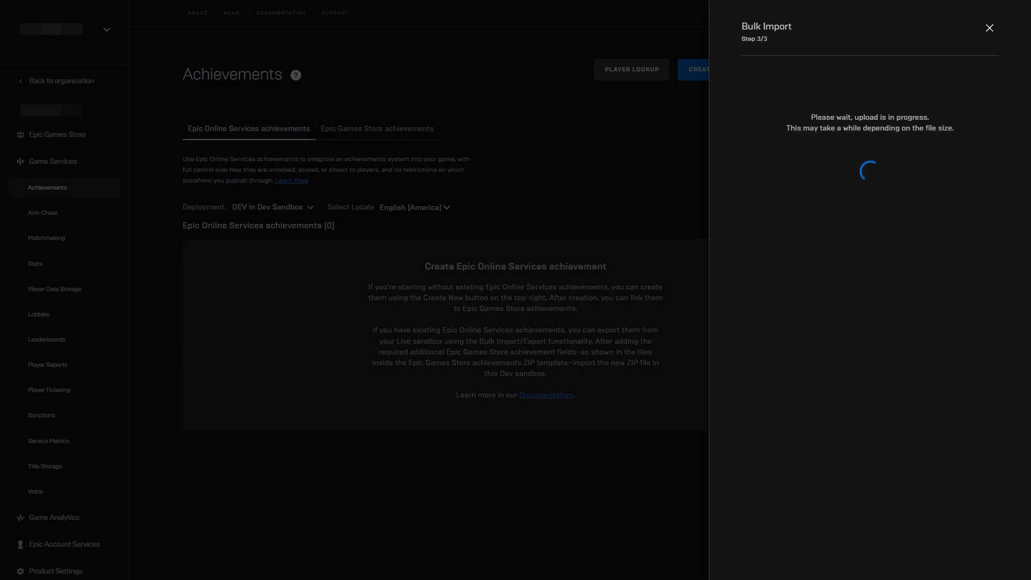